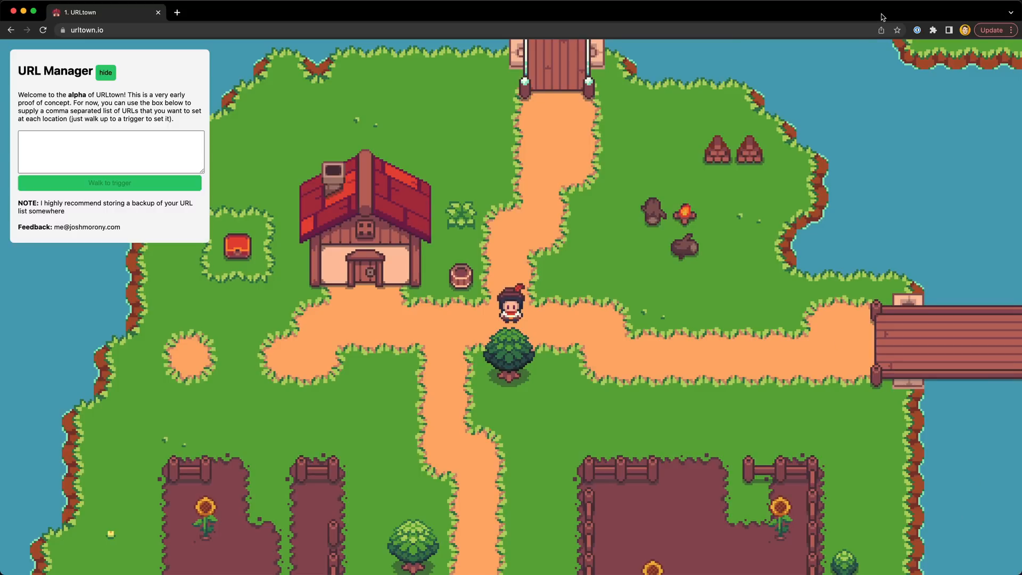
- Fill the URL Manager list, starting with the Gmail inbox URL, and update it
type("https://mail.google.com/mail/u/0/#inbox")
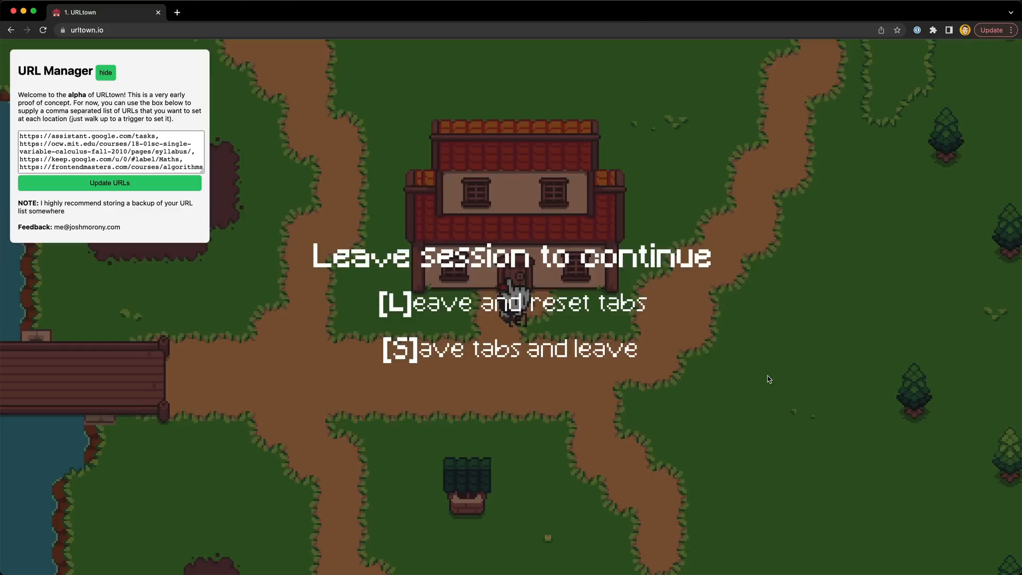
- Trigger the house to launch the stored URLs as tabs, then return to the URLtown tab
key("s")
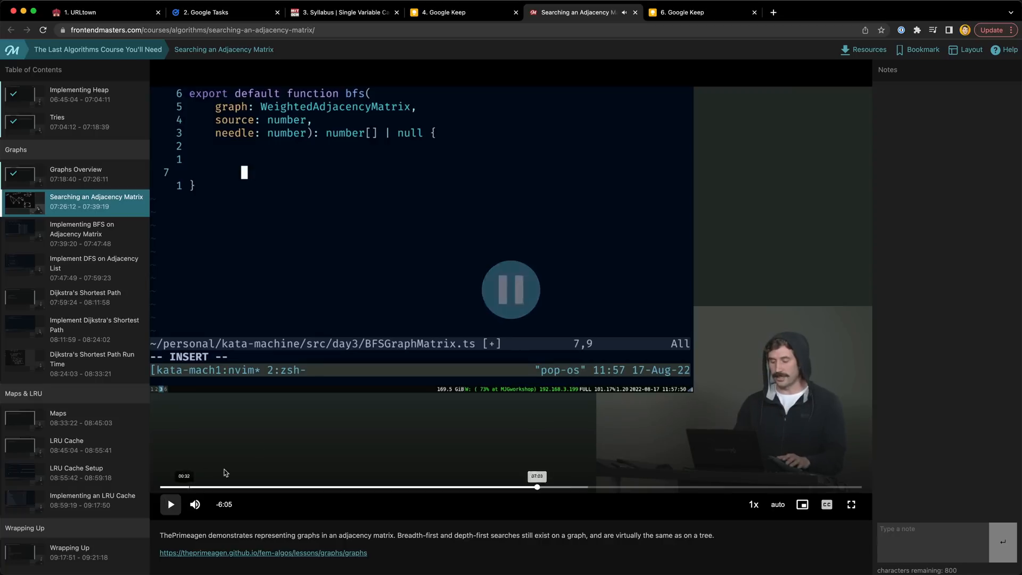
left_click(98, 11)
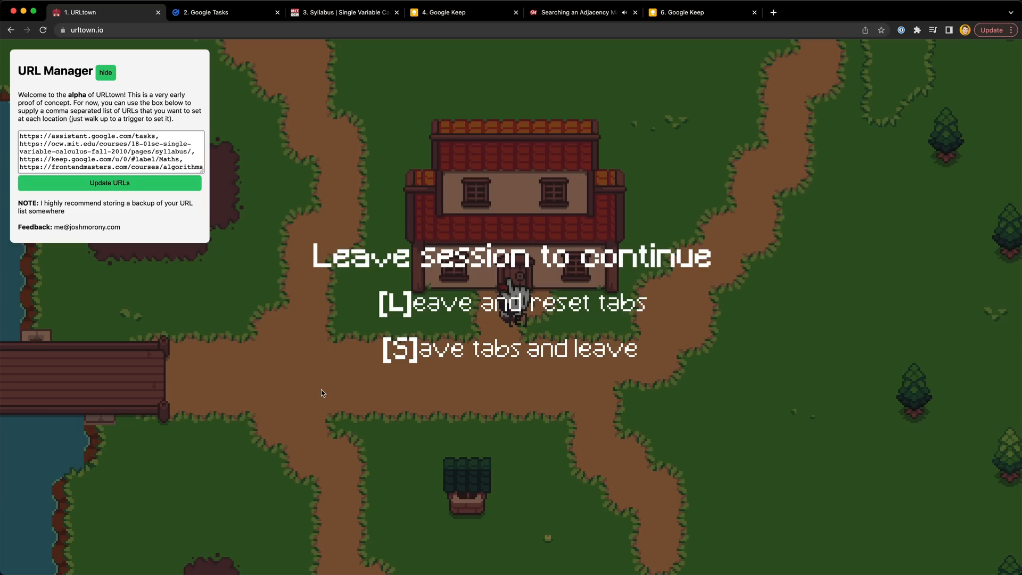
key("L")
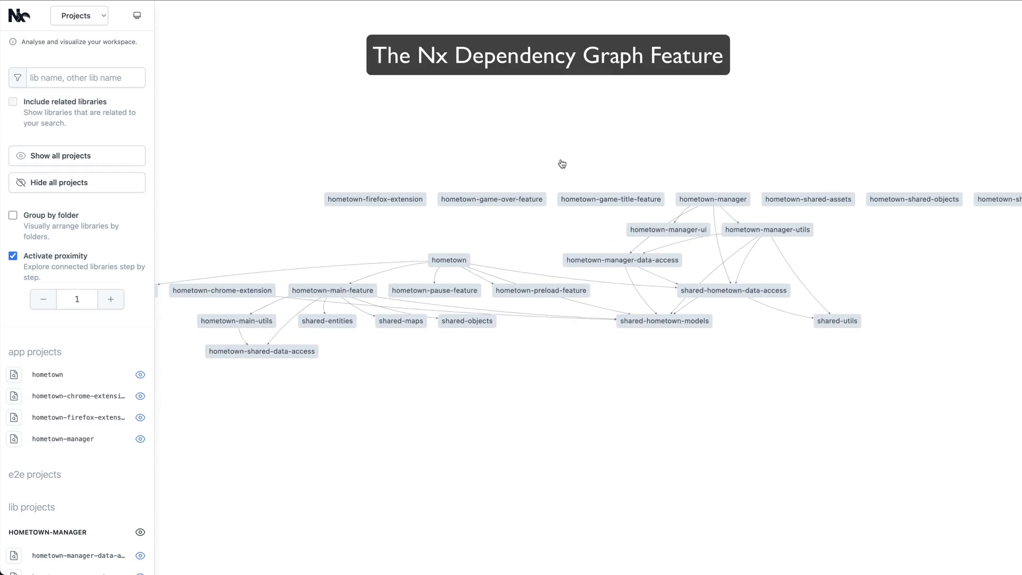
- Highlight the hometown app node, then hometown-main-utils, and zoom out over the whole graph
left_click(450, 259)
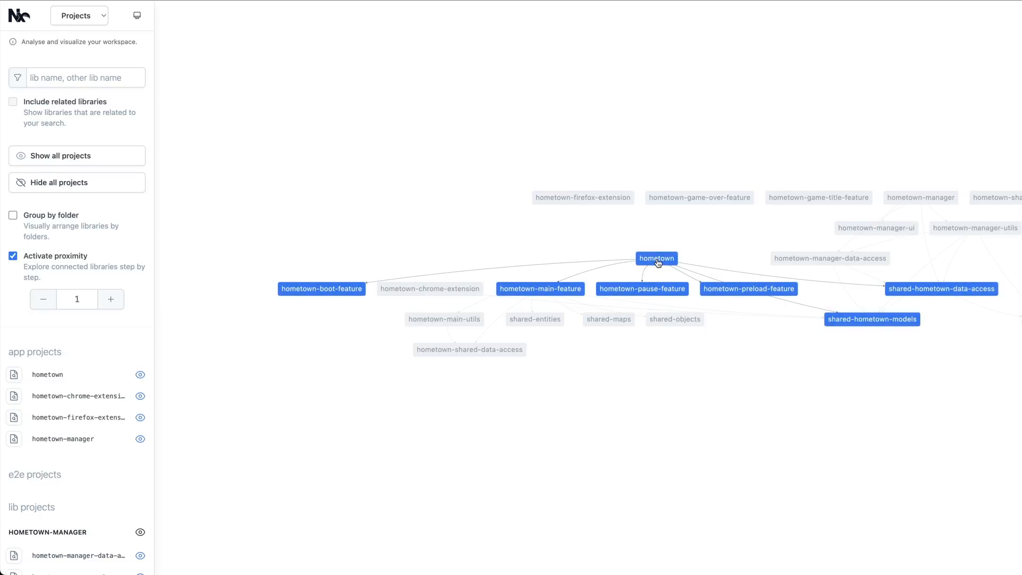
left_click(538, 289)
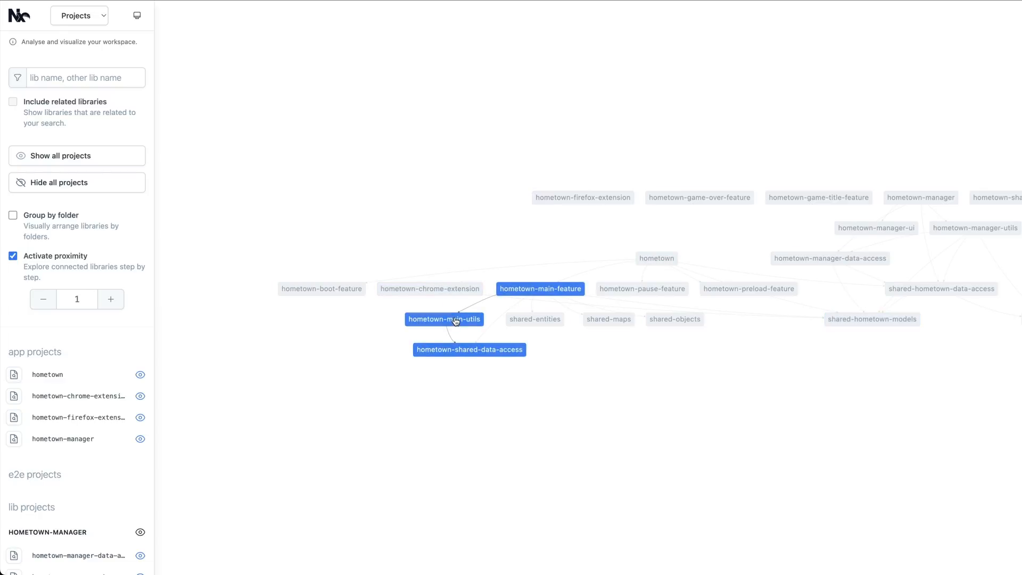
left_click(830, 258)
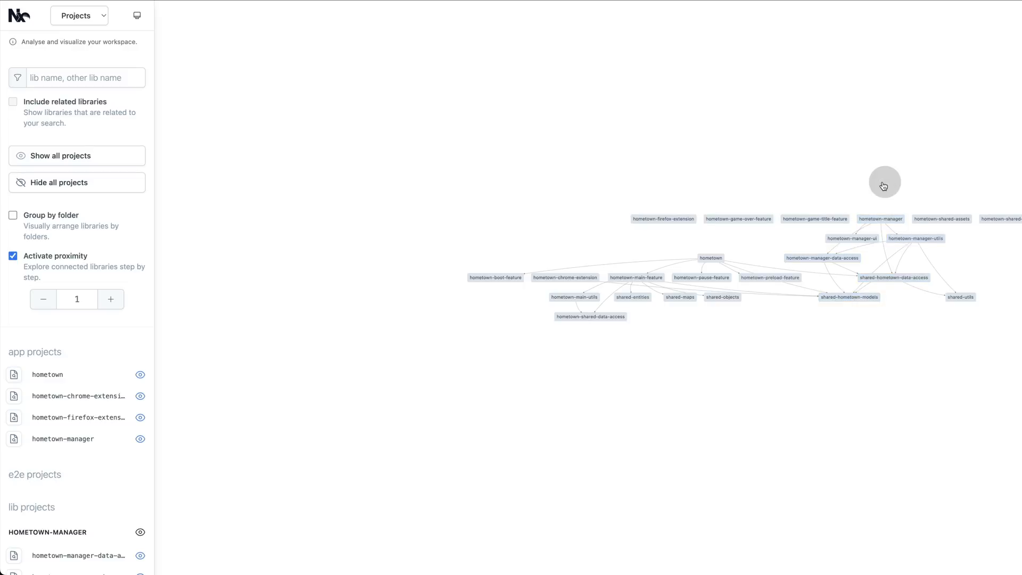
left_click(881, 219)
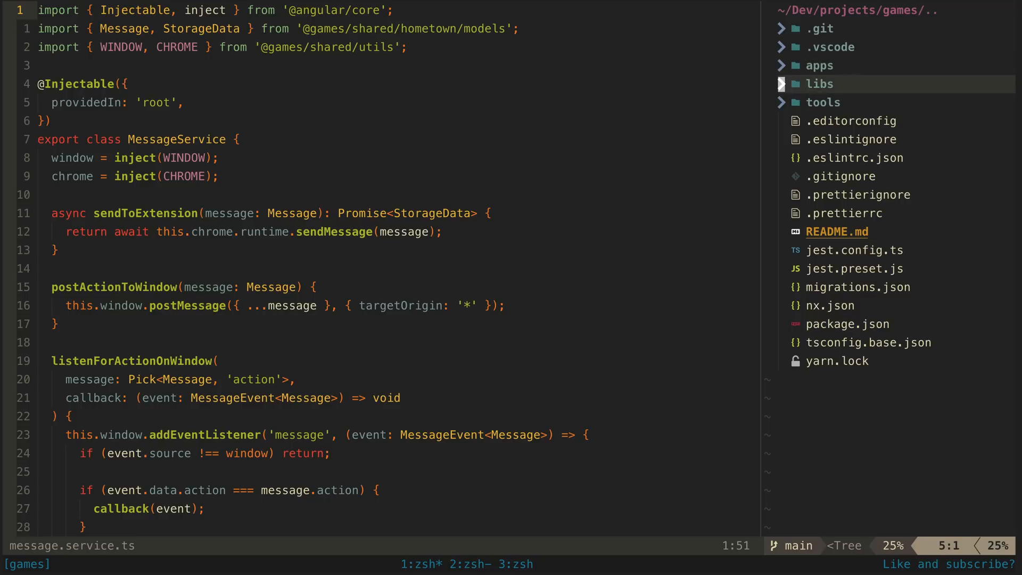
- Reveal the four hometown applications under apps and collapse hometown-manager again
left_click(819, 65)
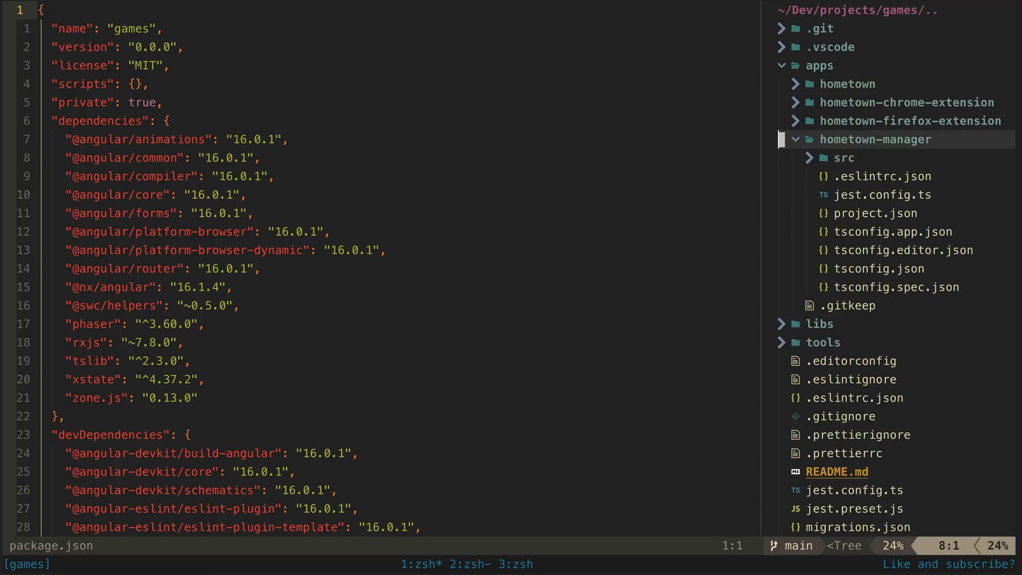
left_click(842, 158)
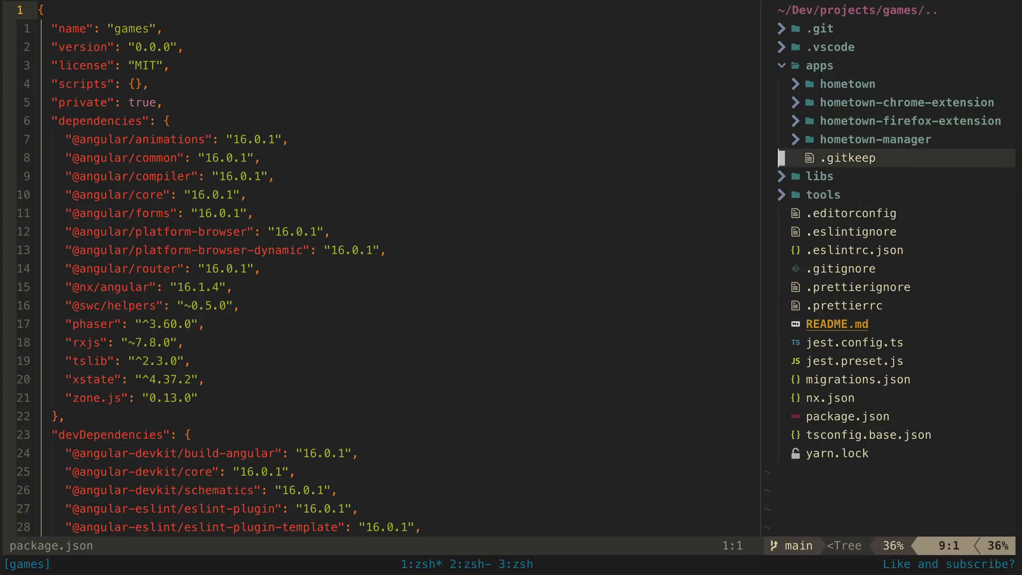
- Expand libs to show the hometown, hometown-manager and shared library groups
left_click(818, 176)
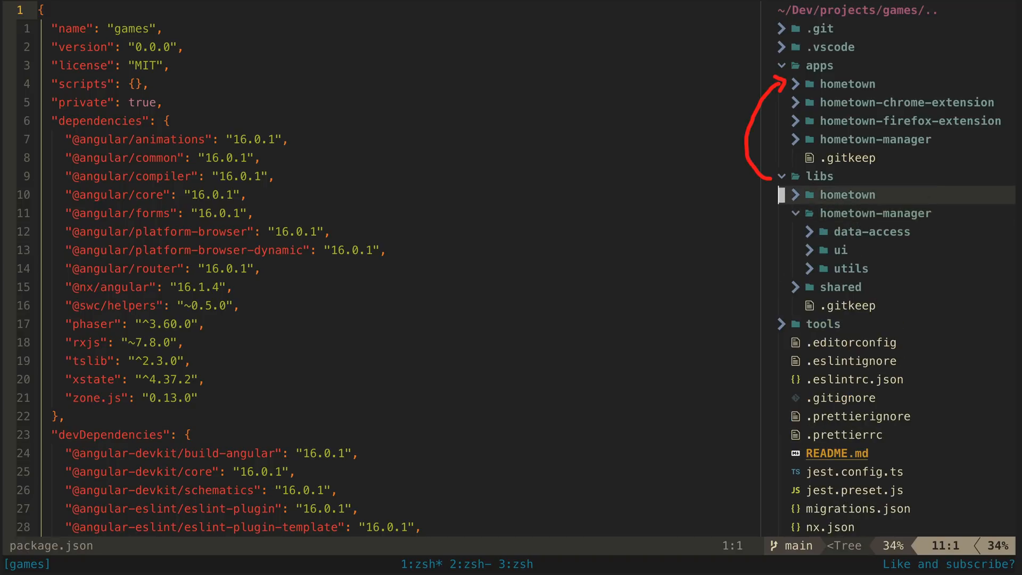
left_click(847, 194)
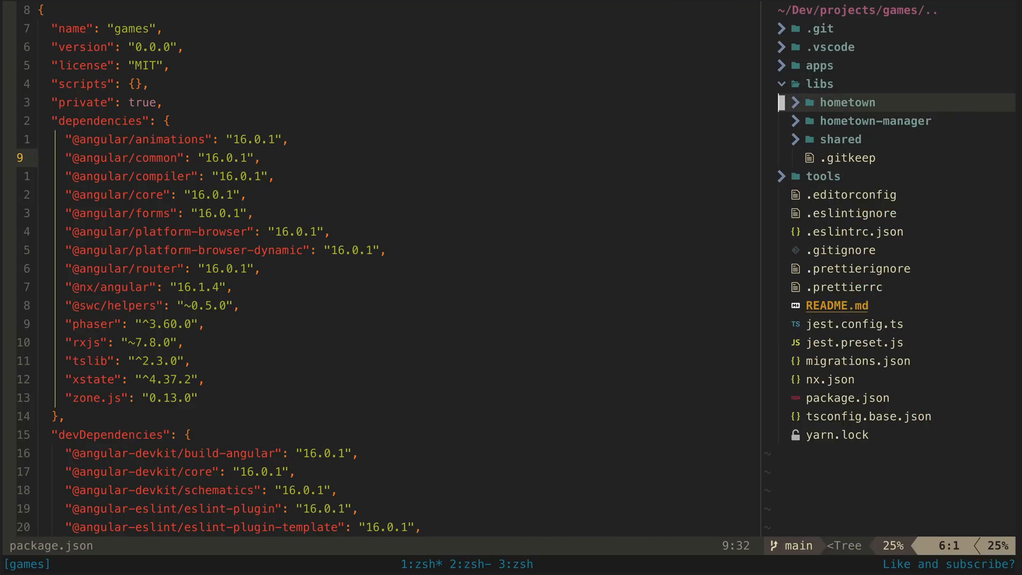
- Browse the hometown main group's feature.ts and utils.ts sources, then collapse the utils folder
left_click(847, 102)
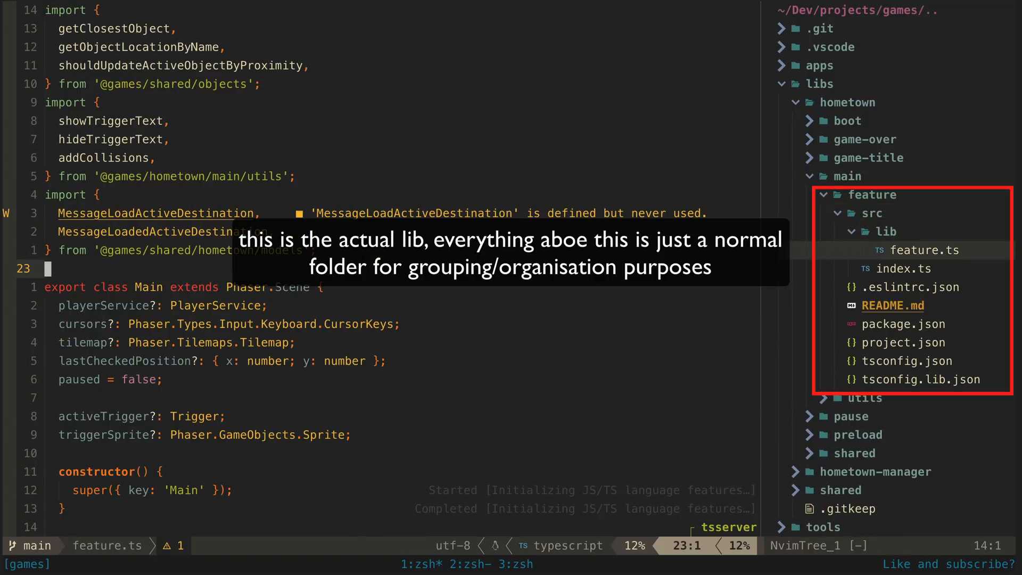
scroll("down", 3)
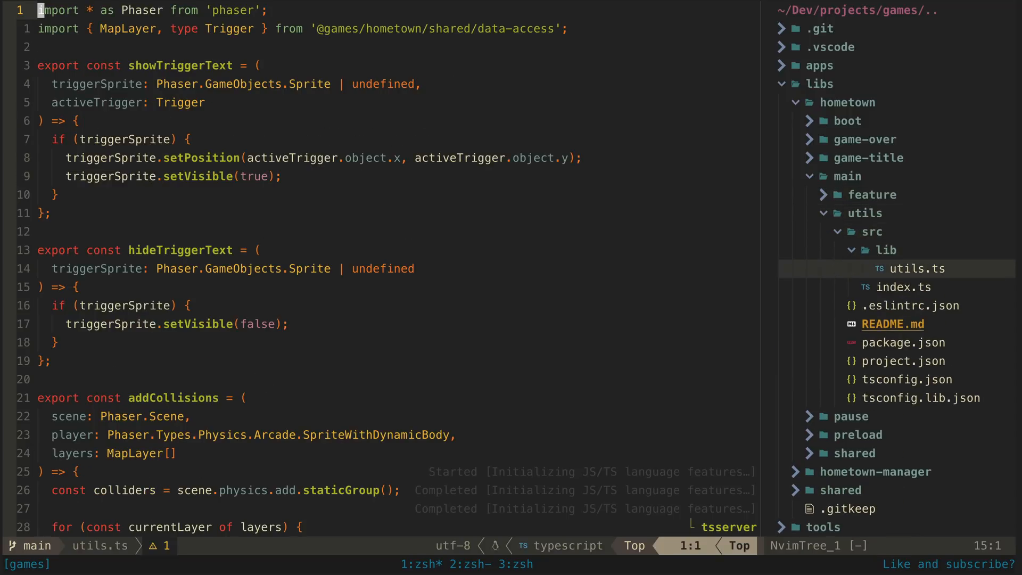
scroll("down", 3)
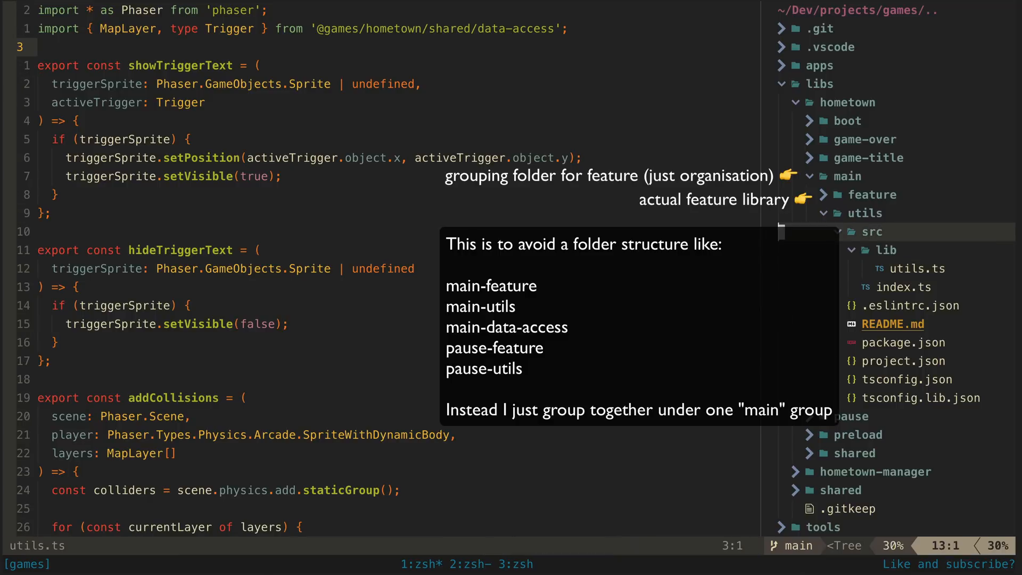
left_click(866, 213)
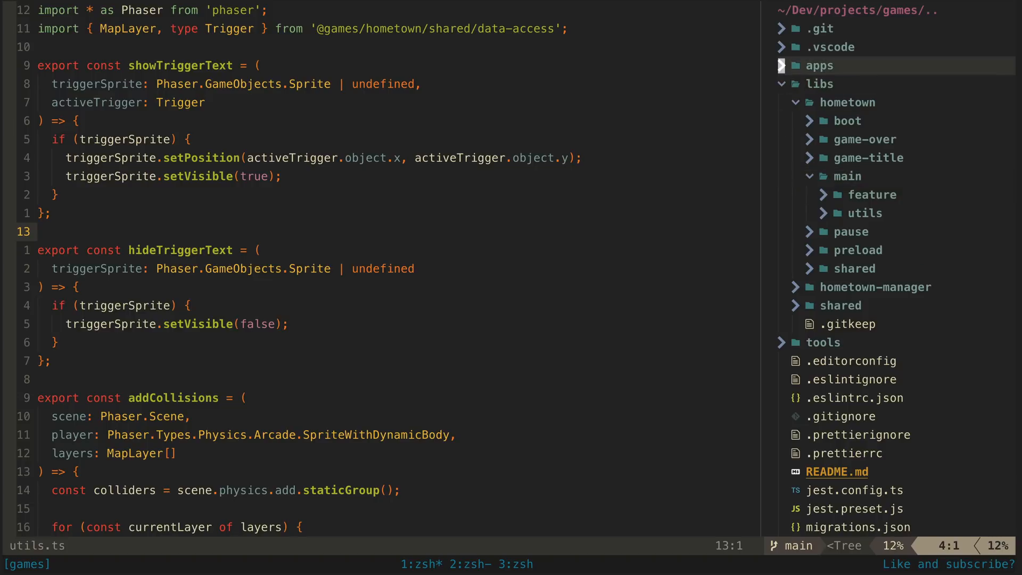
- Expand apps/hometown/src/app and reach app.component.ts
left_click(819, 65)
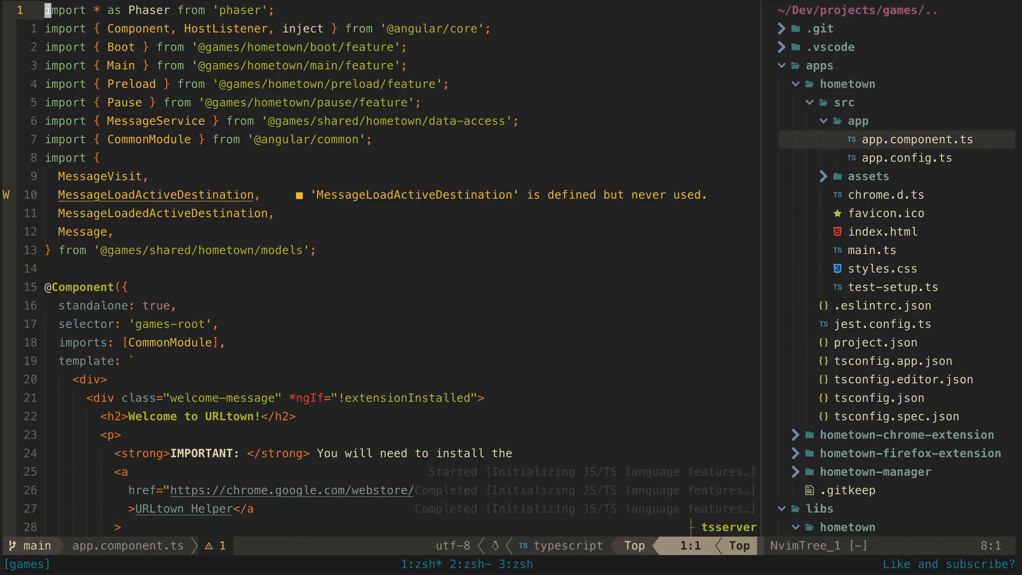
scroll("down", 3)
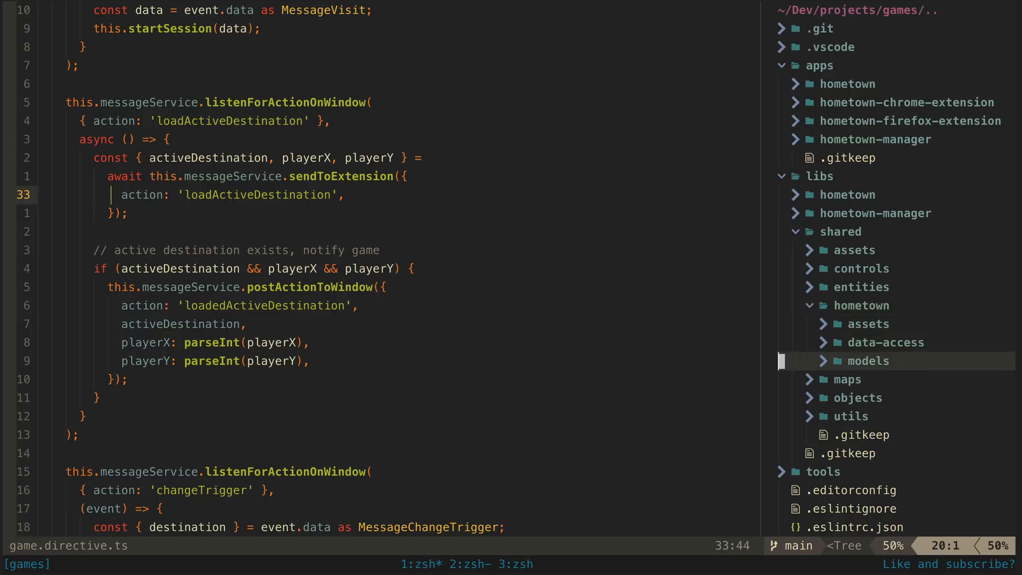
- Expand libs/shared/hometown to reveal the assets, data-access and models libraries
left_click(869, 361)
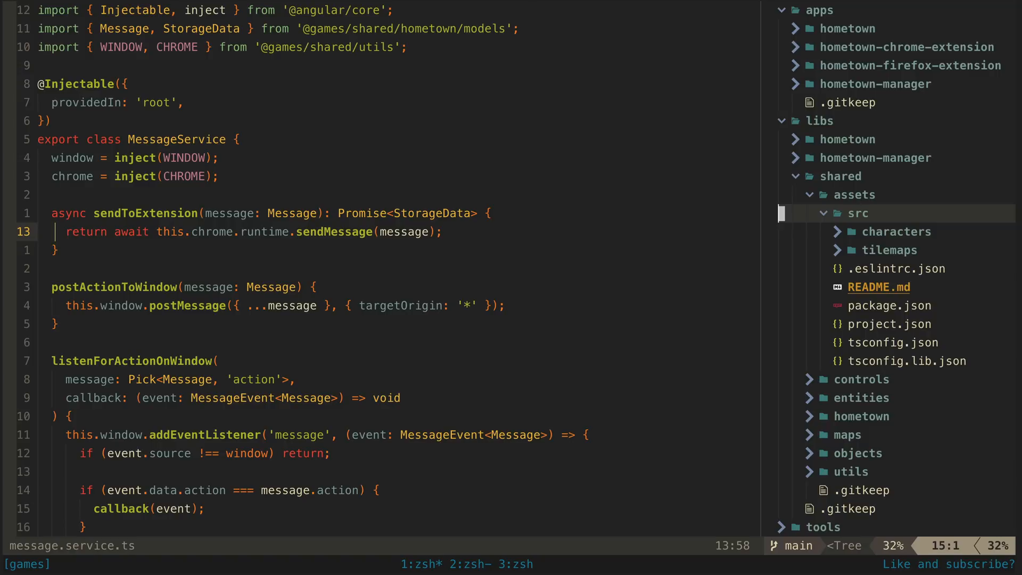
- Collapse the shared assets source folder after viewing its characters and tilemaps
left_click(850, 213)
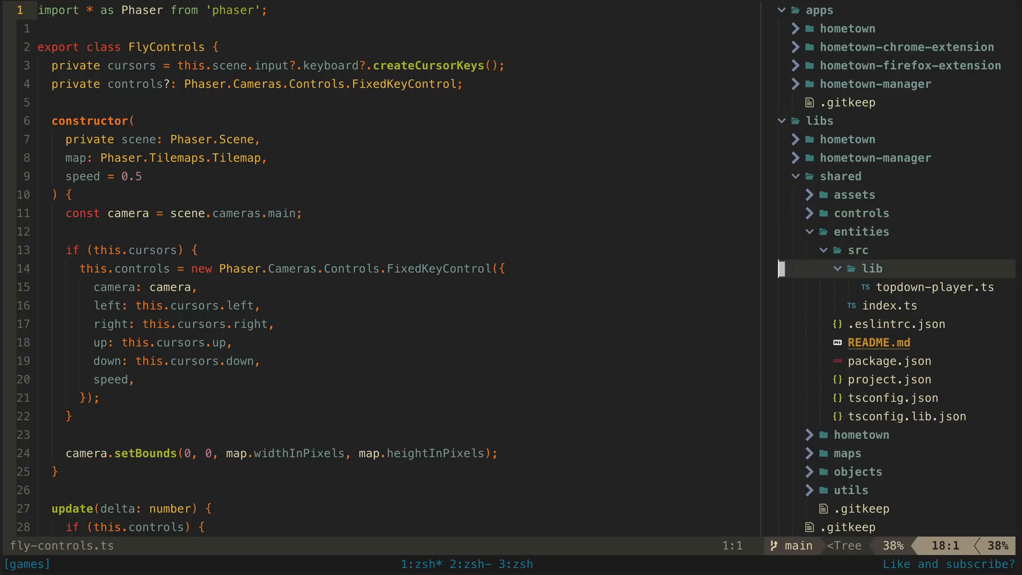
- Expand apps/hometown-chrome-extension/src beside injection-tokens.ts with its WINDOW and CHROME tokens
left_click(934, 287)
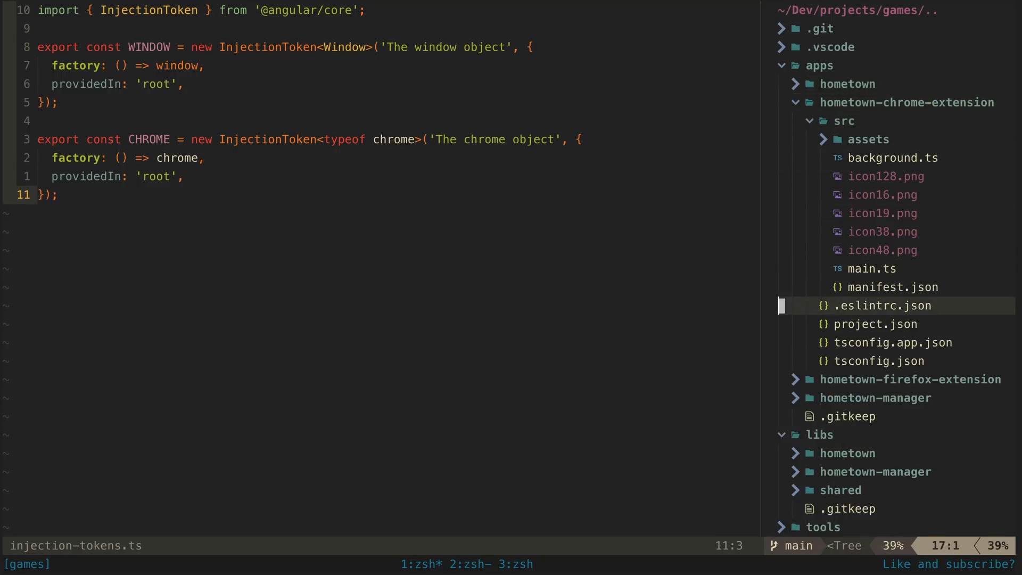
- Show apps/hometown-chrome-extension/project.json from NvimTree, scrolled to its prepare and esbuild build targets
left_click(873, 324)
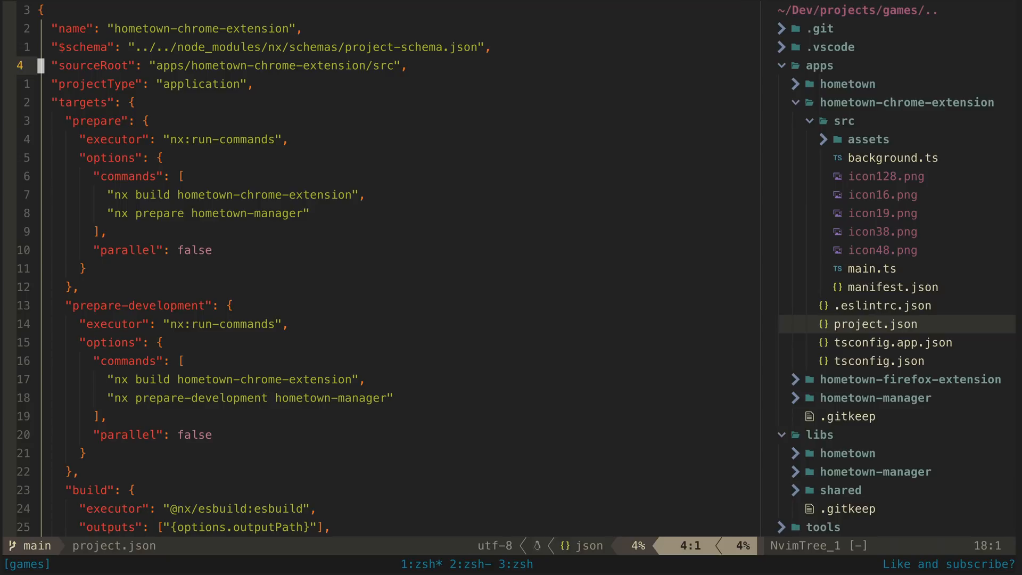
scroll("down", 3)
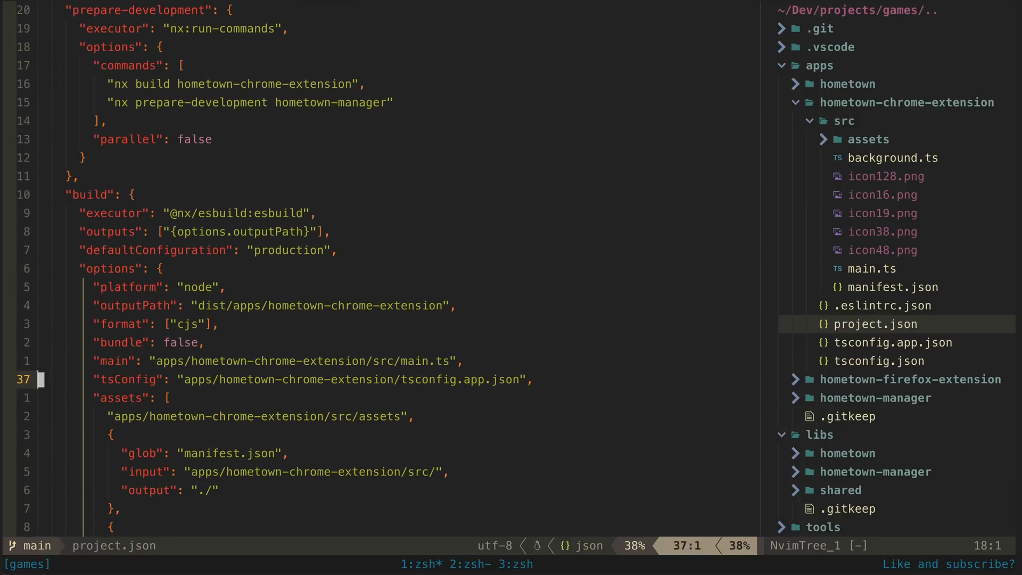